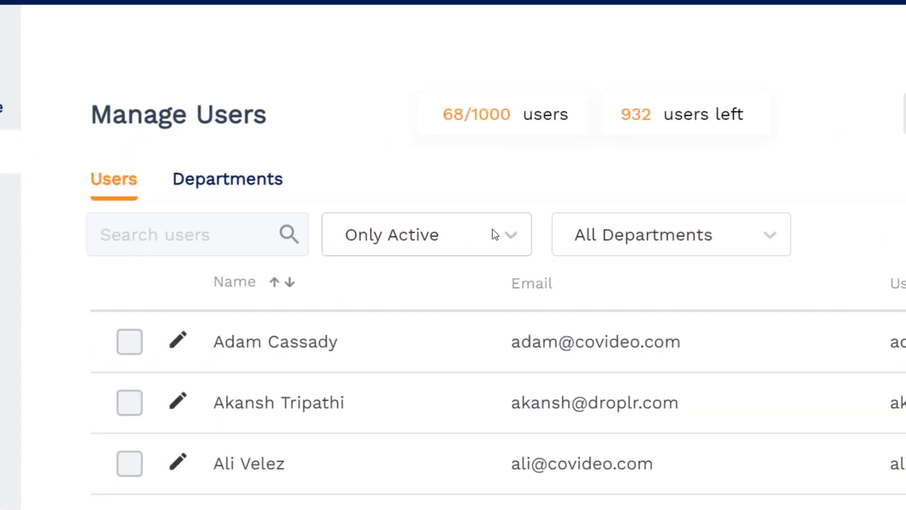
mouse_move(640, 237)
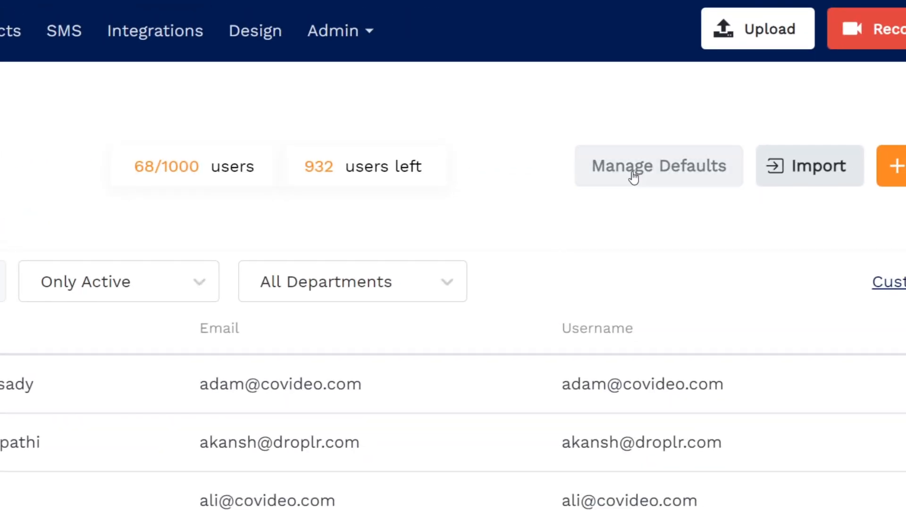
- View the user default settings, then open and cancel the CSV user import
click(659, 166)
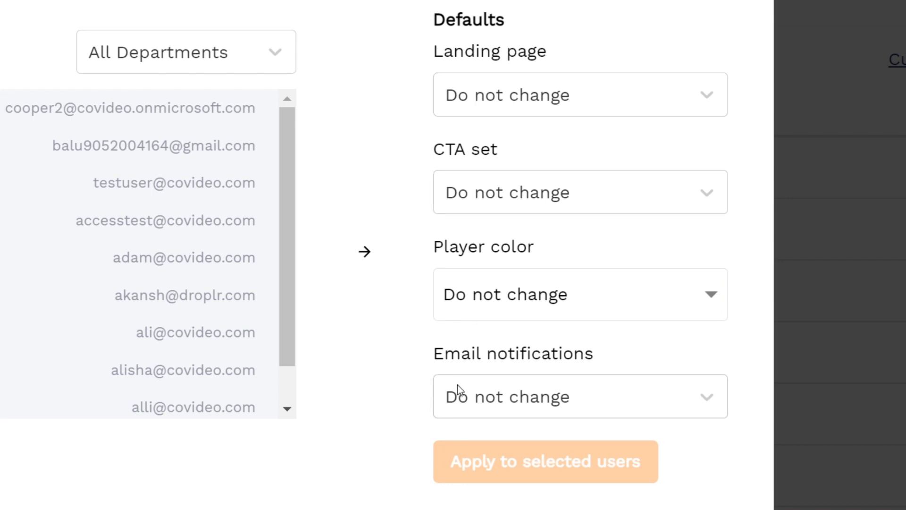
mouse_move(461, 381)
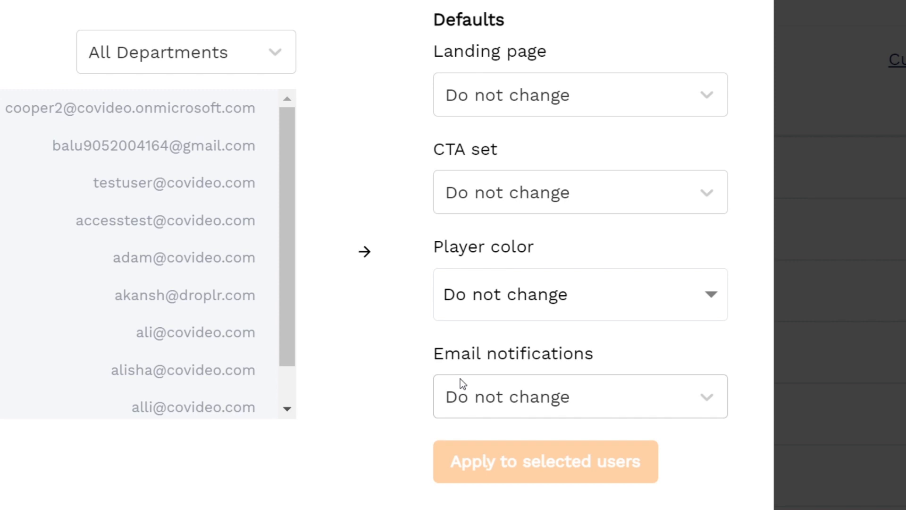
mouse_move(457, 386)
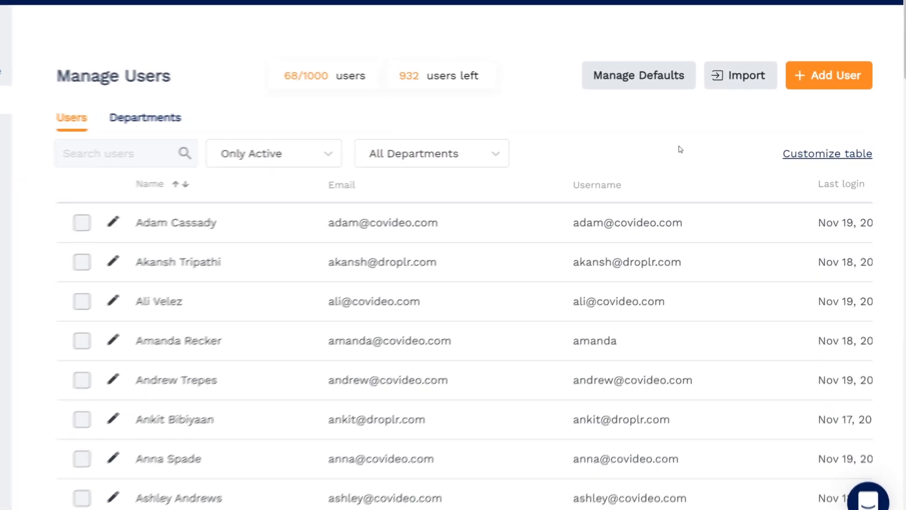
click(740, 75)
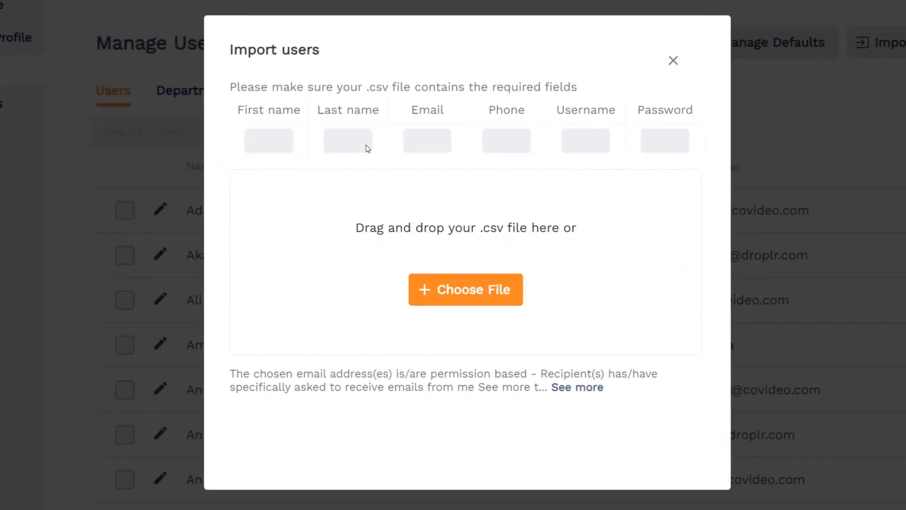
mouse_move(552, 171)
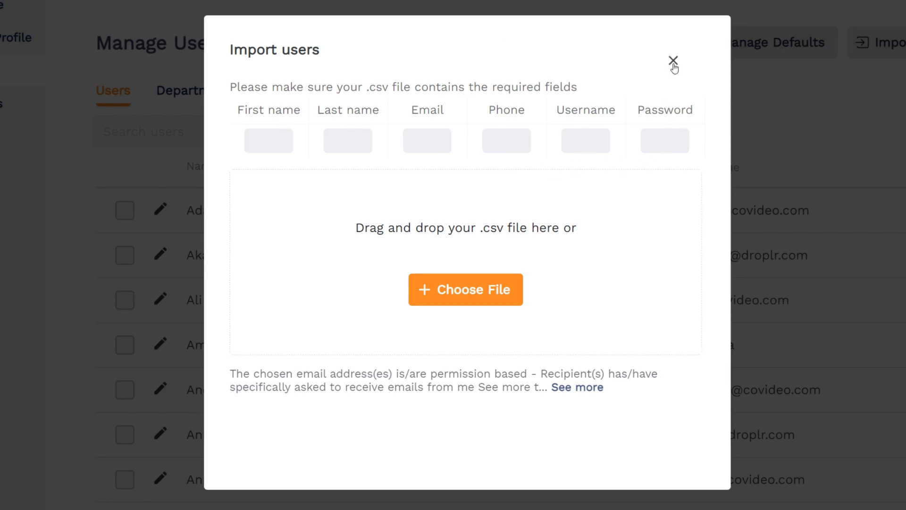
click(672, 60)
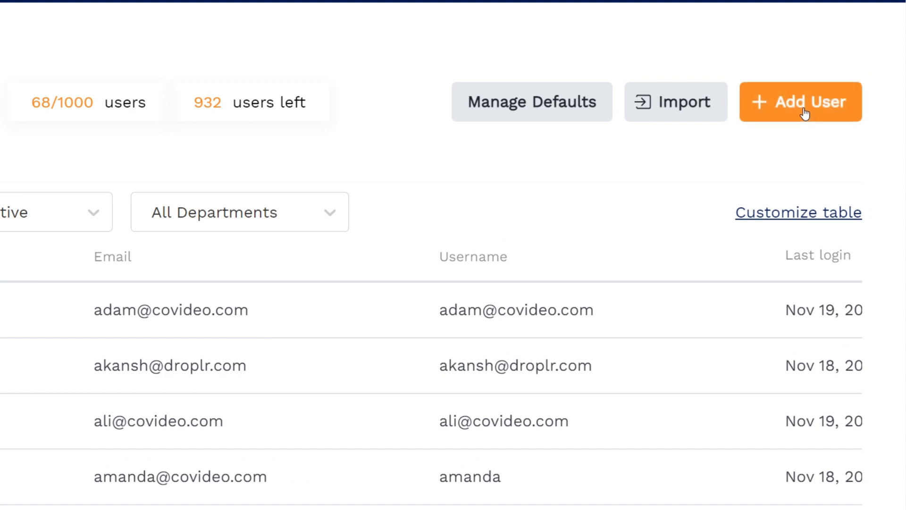
- Open and discard the new user form, then view the user table's column options
click(801, 101)
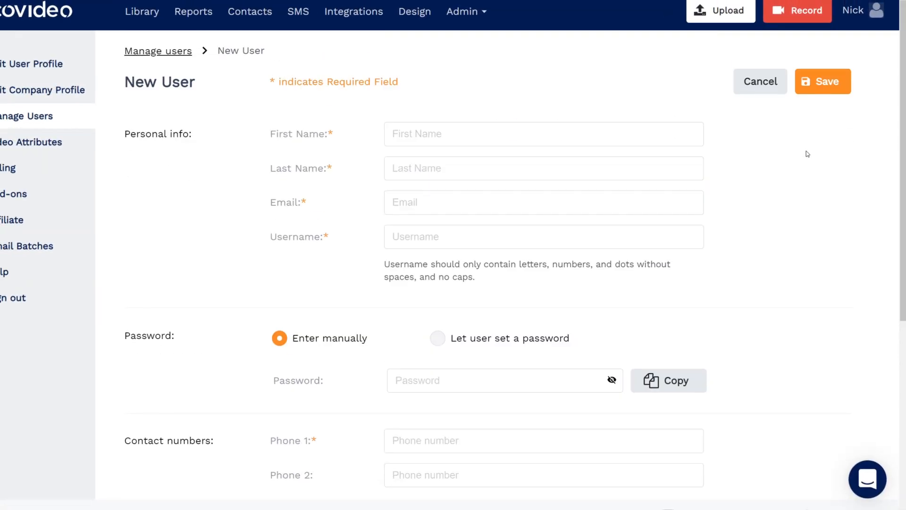
click(761, 81)
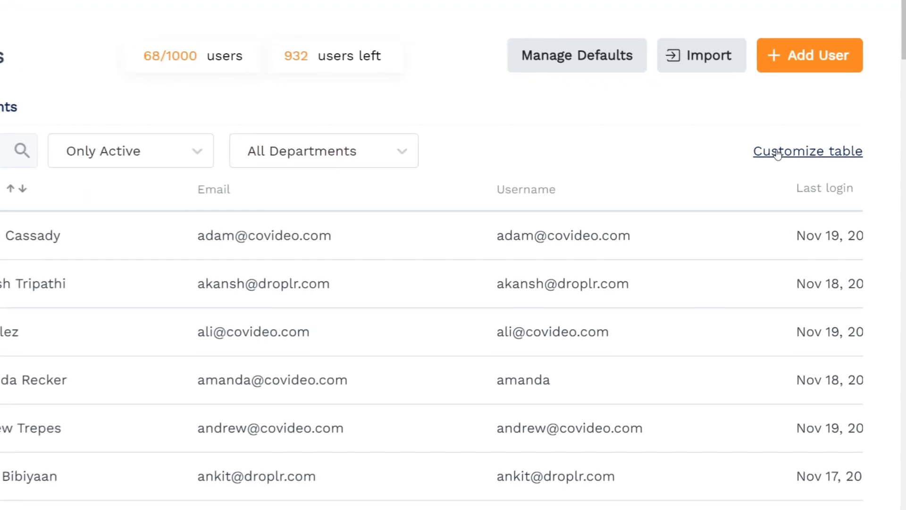
click(808, 151)
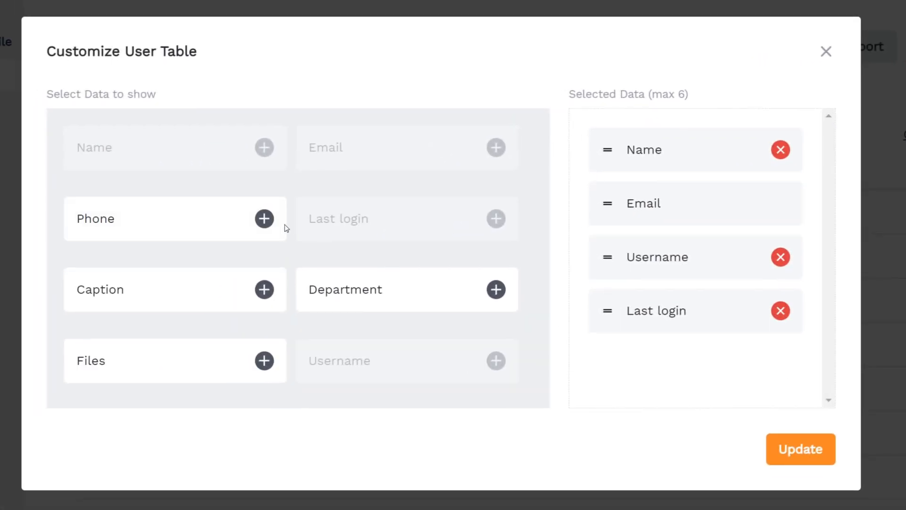
click(800, 448)
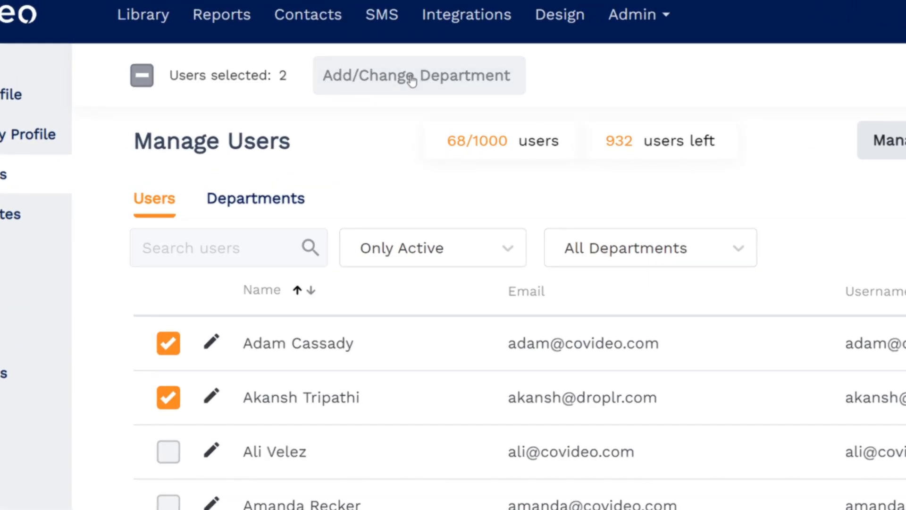
- Deselect two users, review the first user's add-on and personal info, then return to the list
click(168, 344)
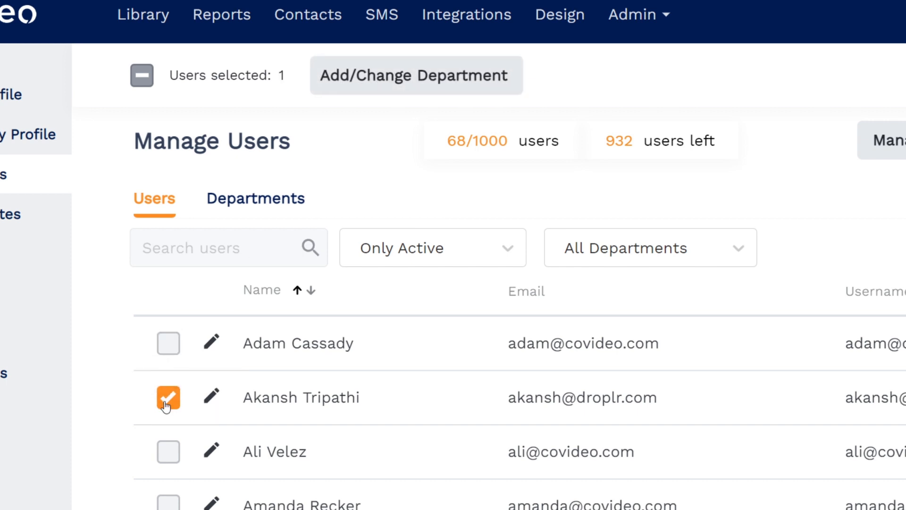
click(168, 397)
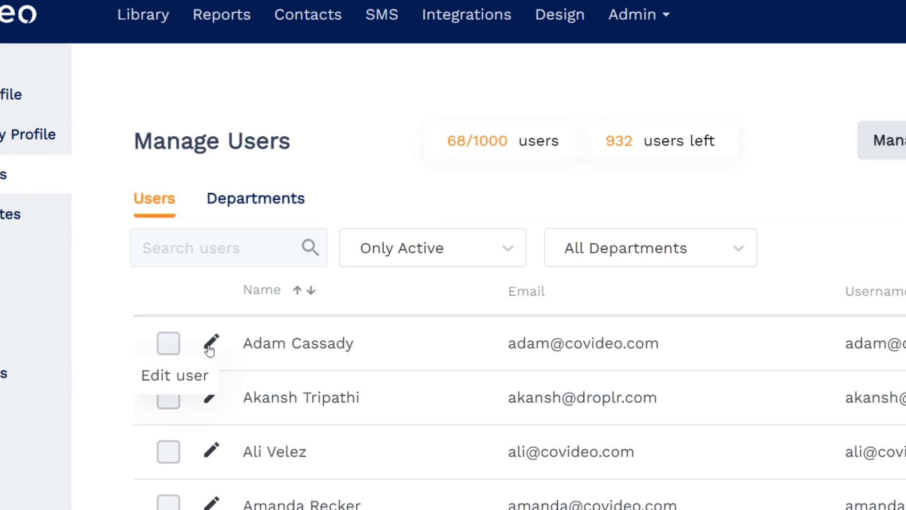
click(213, 343)
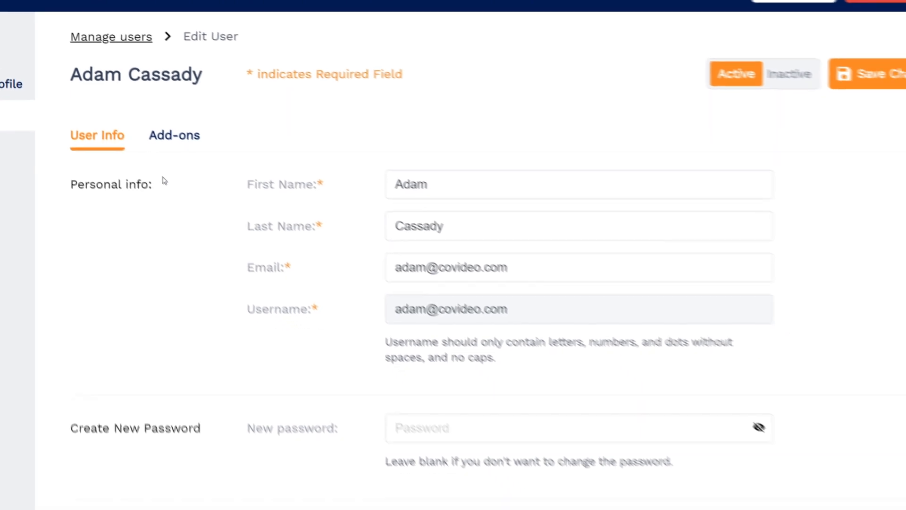
click(174, 135)
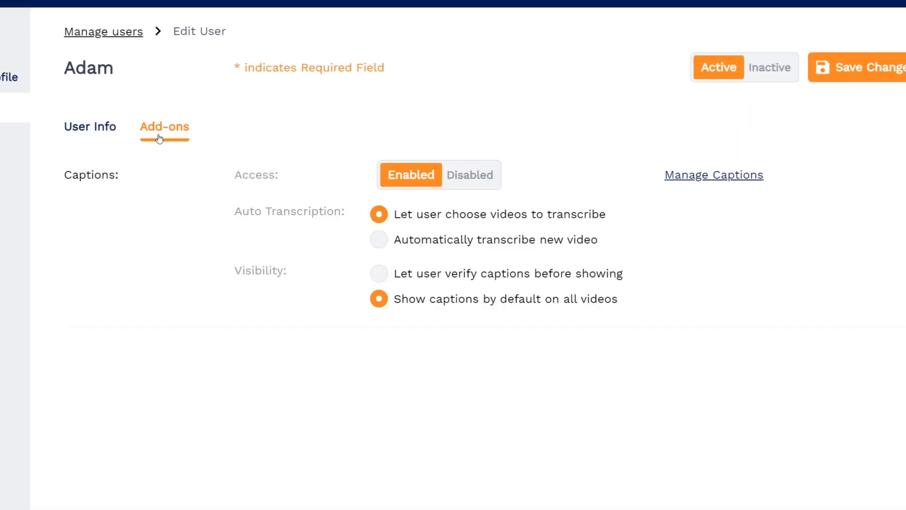
click(89, 127)
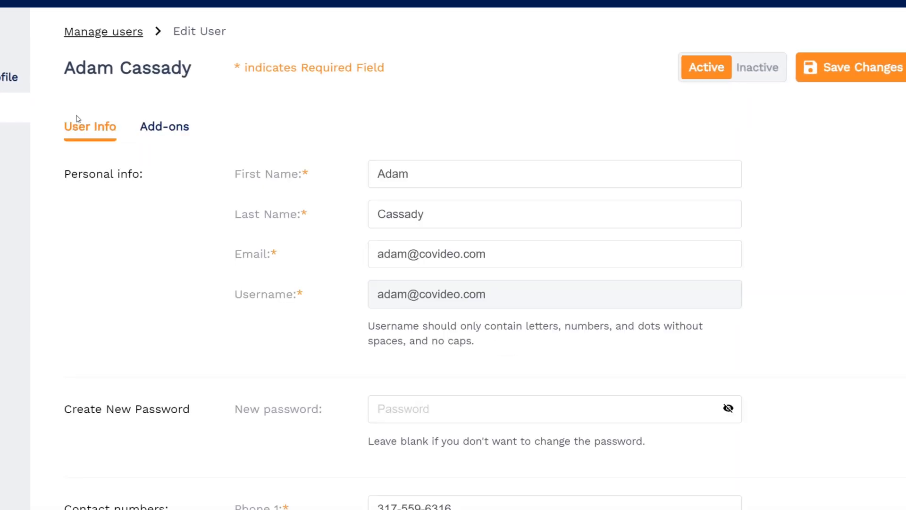
click(103, 32)
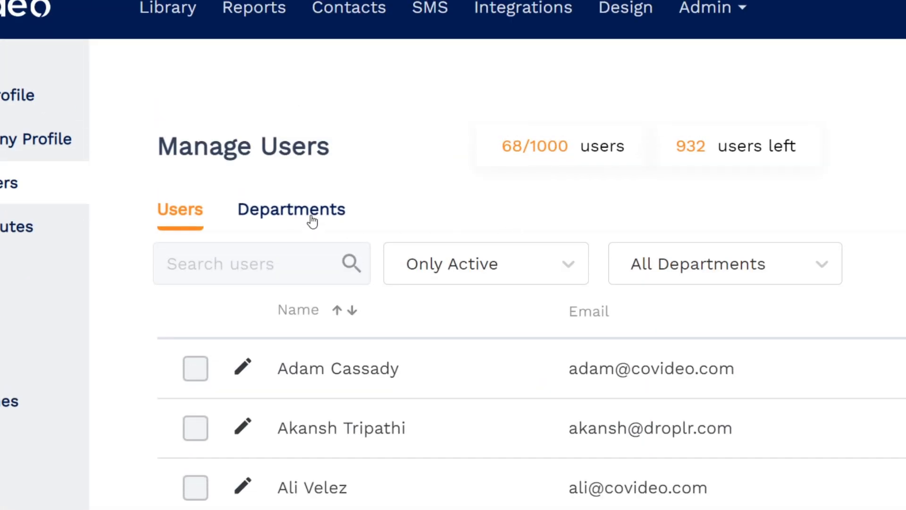
- Switch to Departments and enter 'New Department' as the new department's name
click(291, 210)
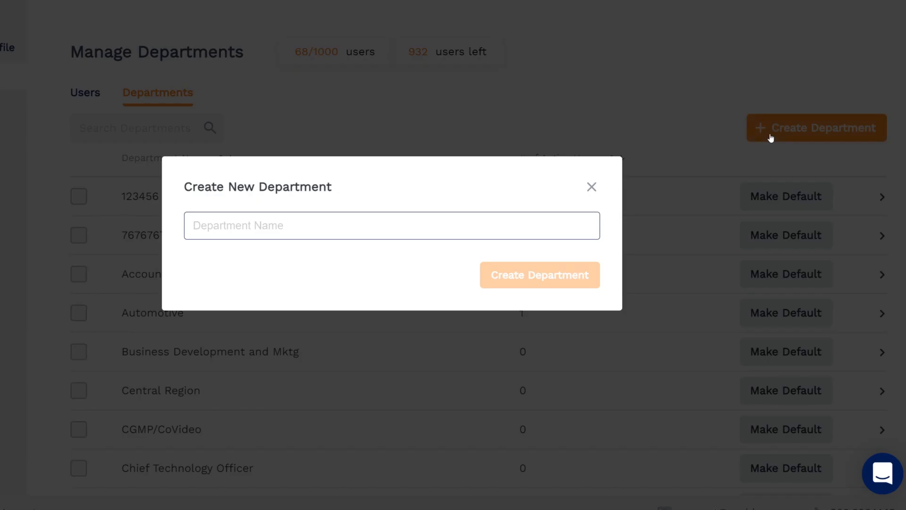
text(New Departme)
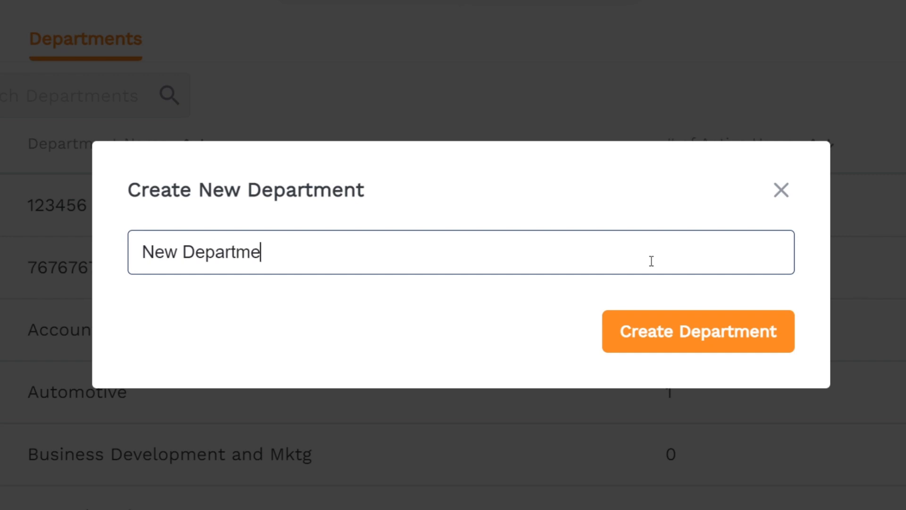
text(nt)
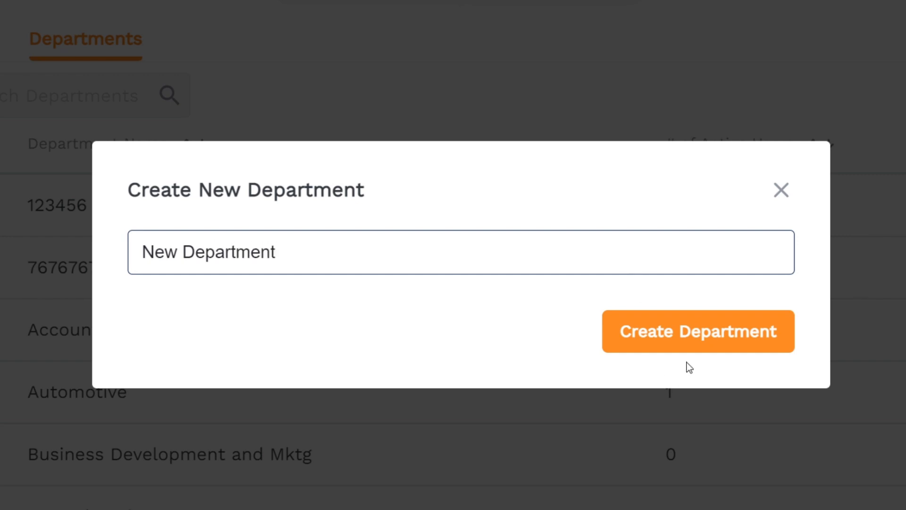